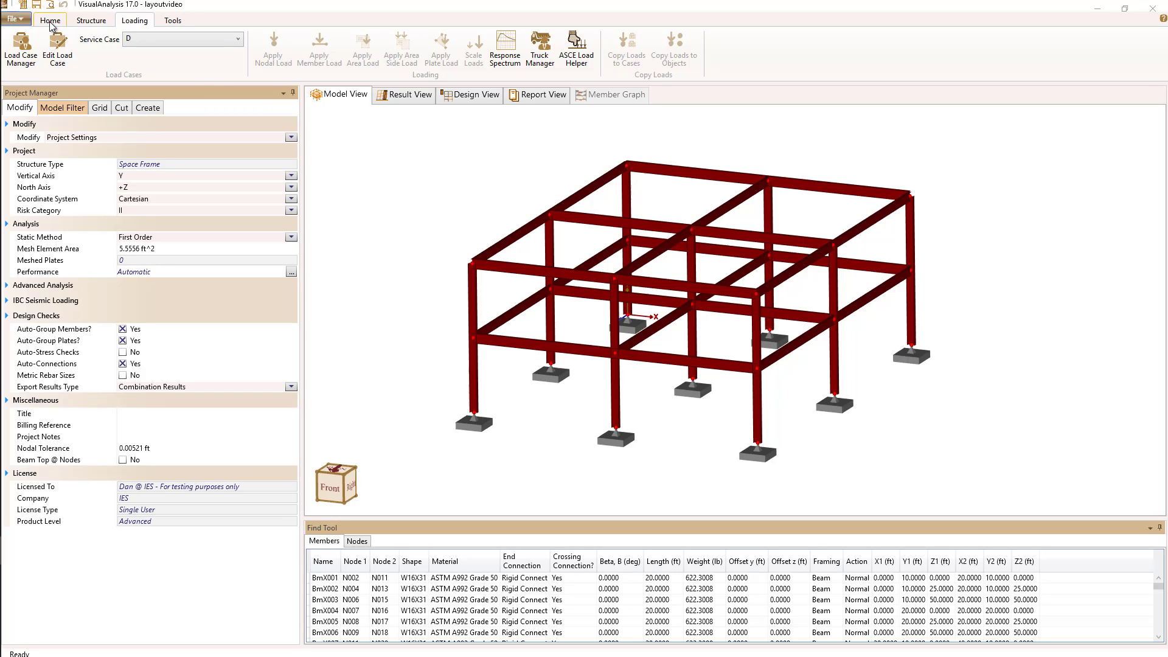
mouse_move(46, 24)
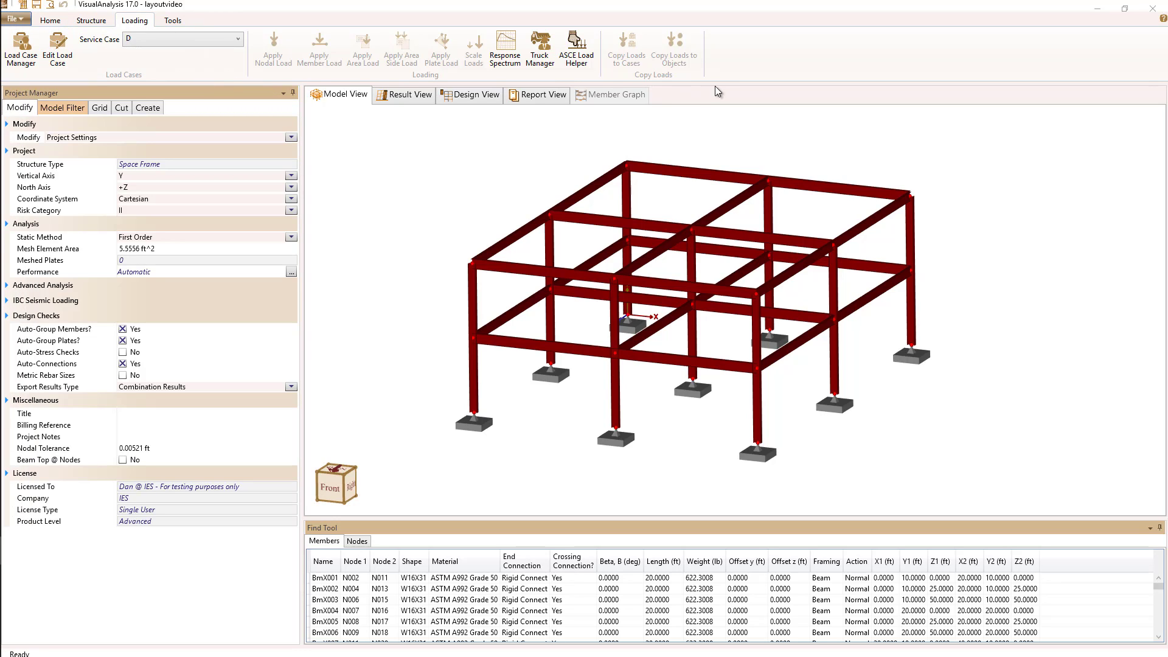
Step: Browse the Home and Structure tabs, then switch to Draw Nothing mode
left_click(50, 20)
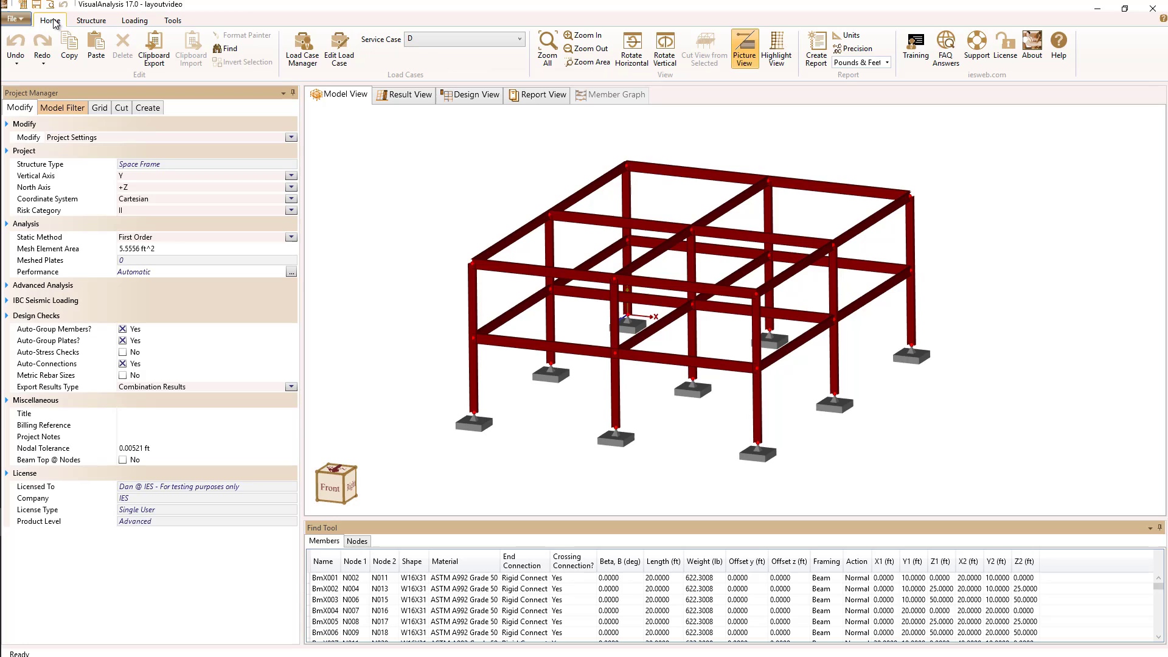
left_click(90, 20)
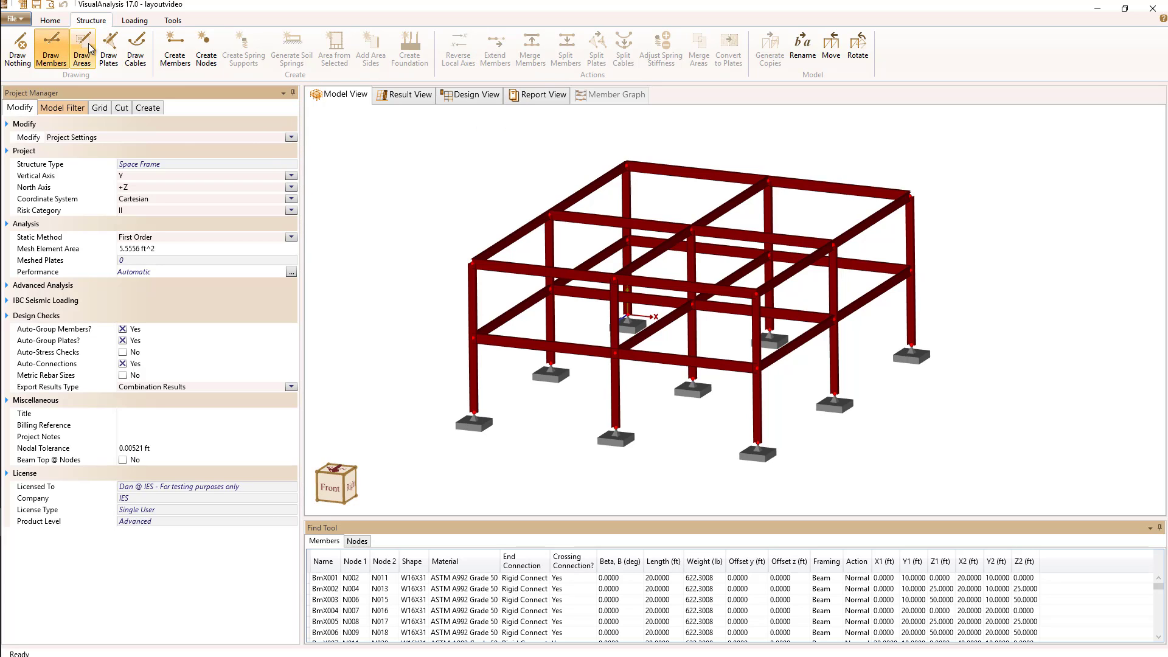
left_click(16, 49)
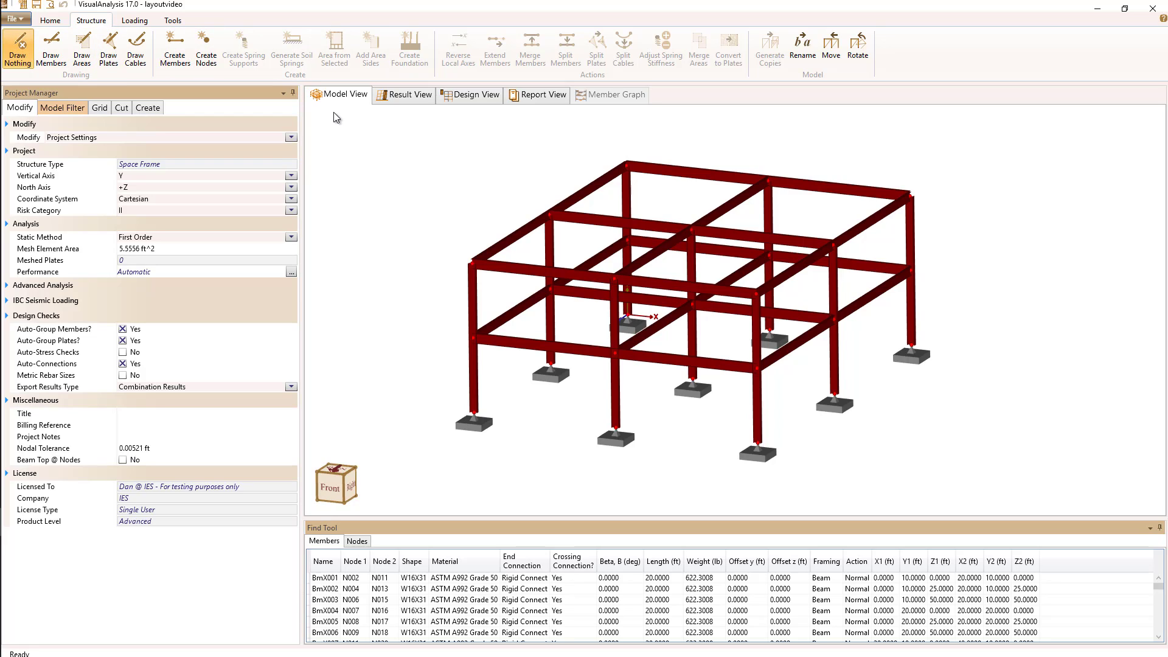
mouse_move(393, 183)
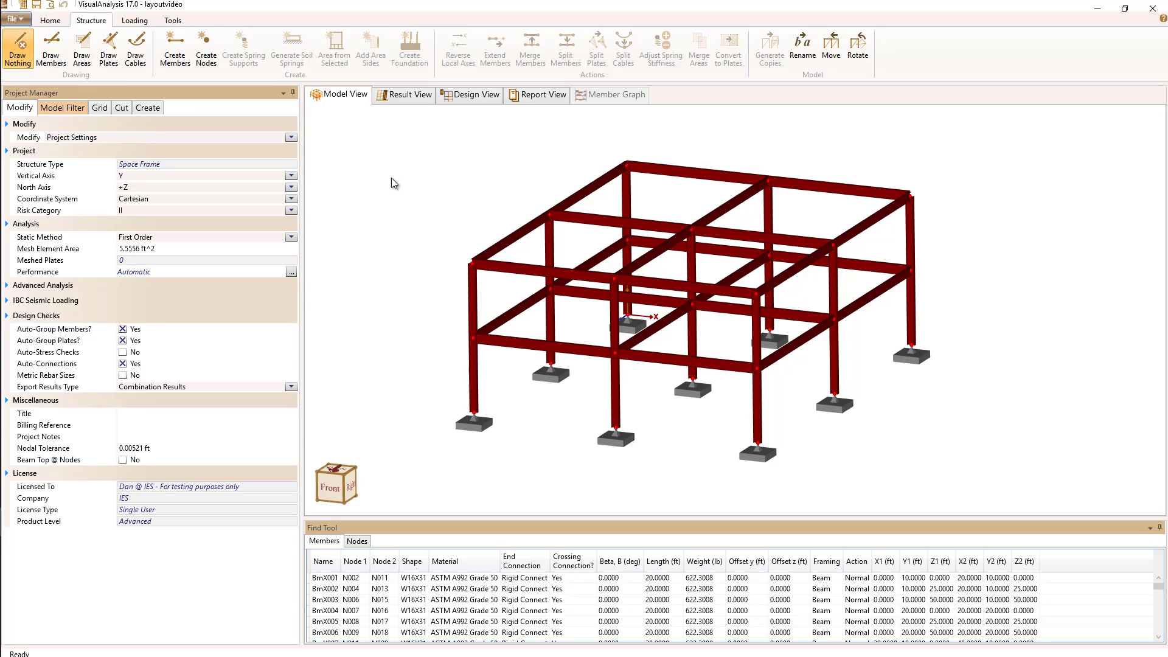
mouse_move(283, 133)
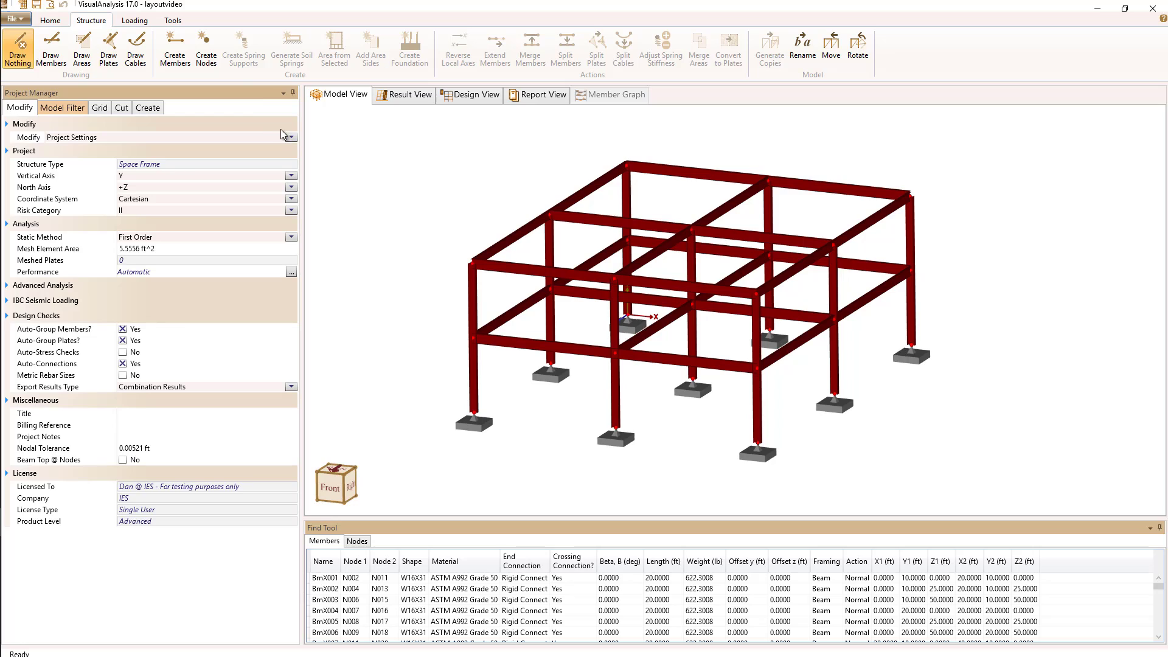
mouse_move(125, 84)
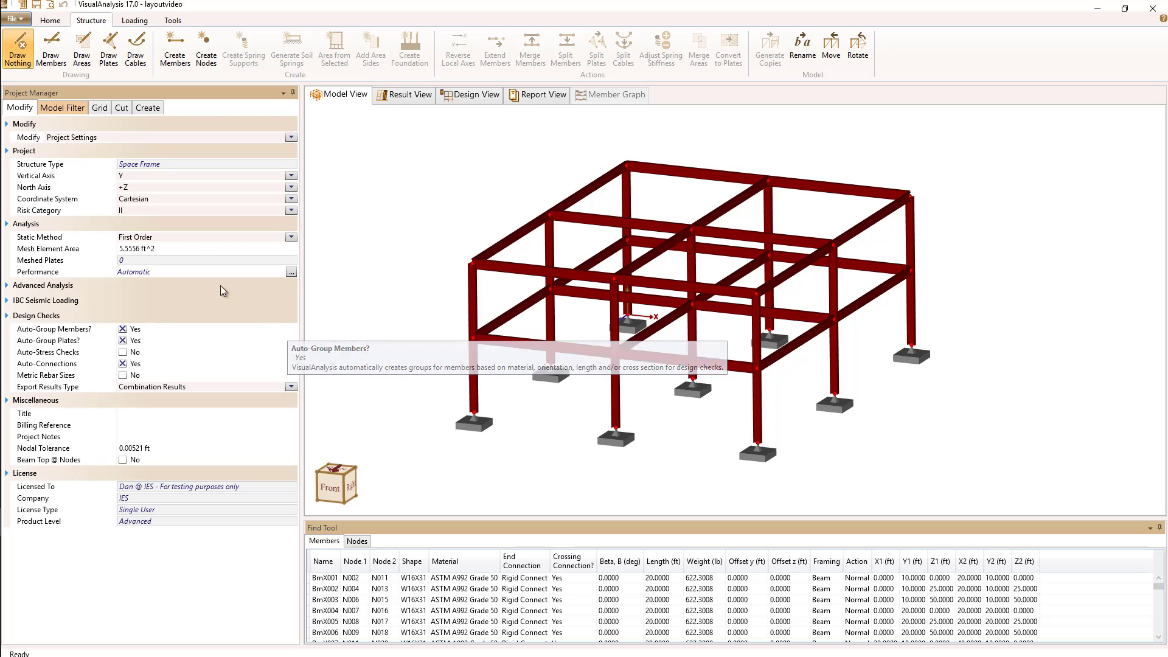
mouse_move(323, 236)
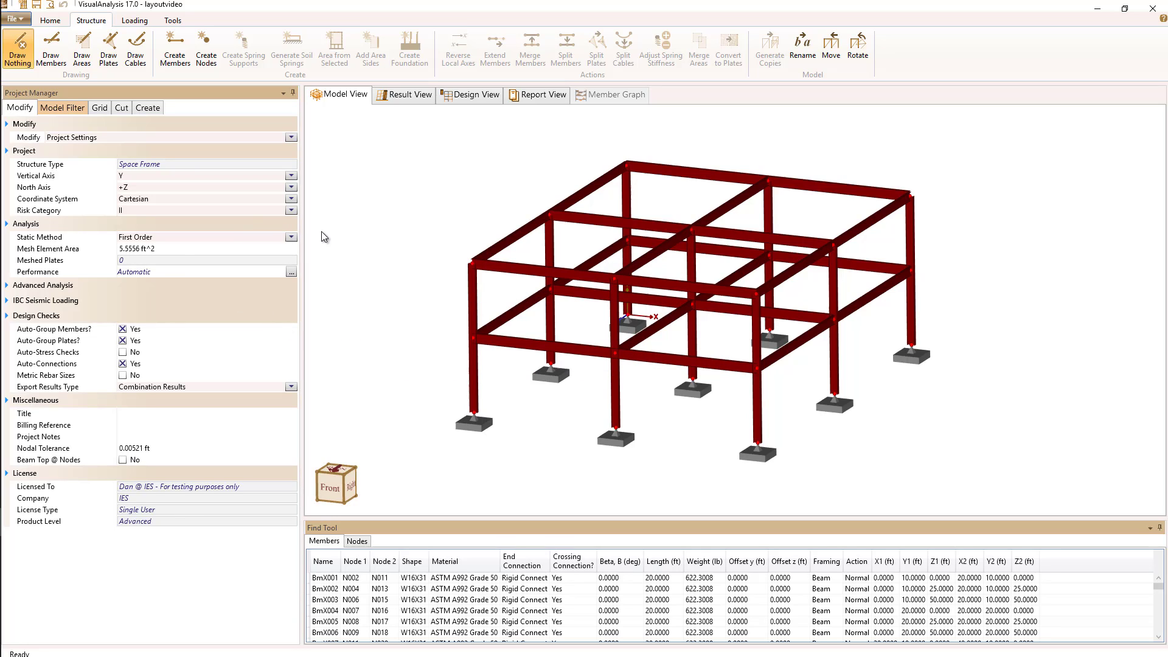
mouse_move(341, 273)
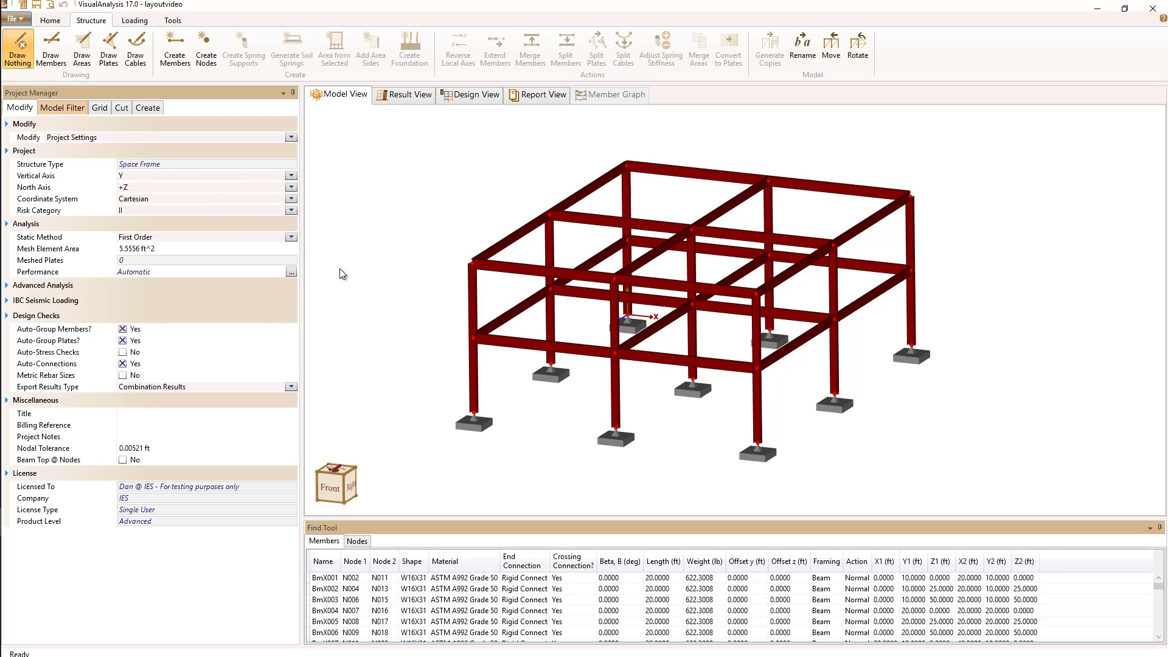
mouse_move(447, 136)
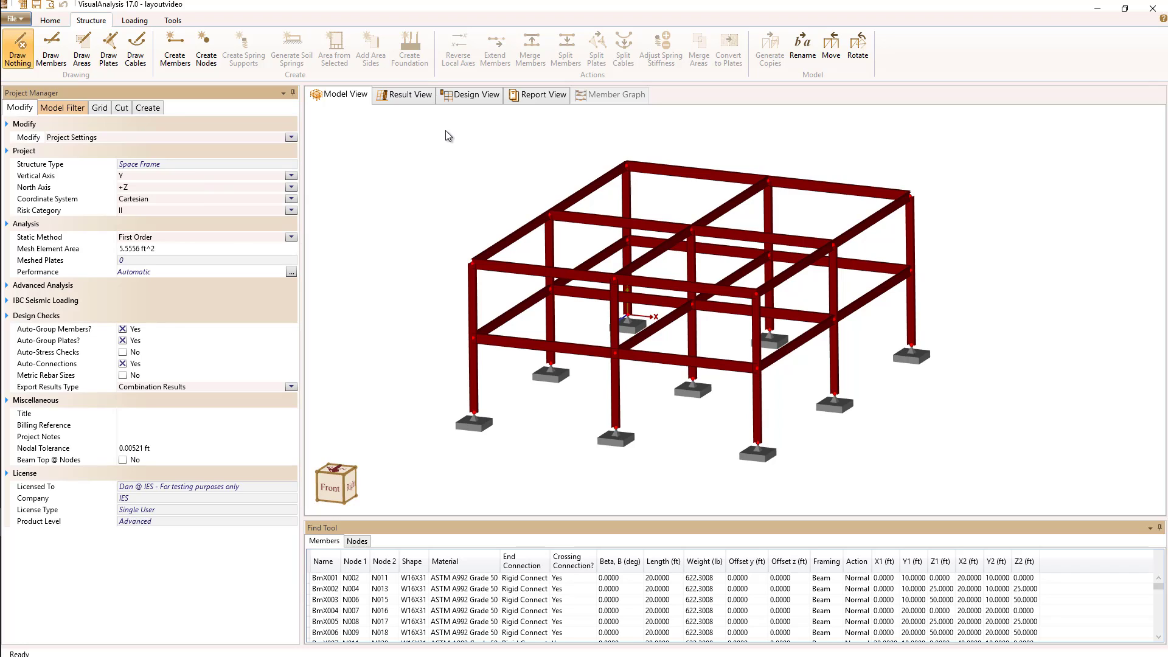
mouse_move(423, 219)
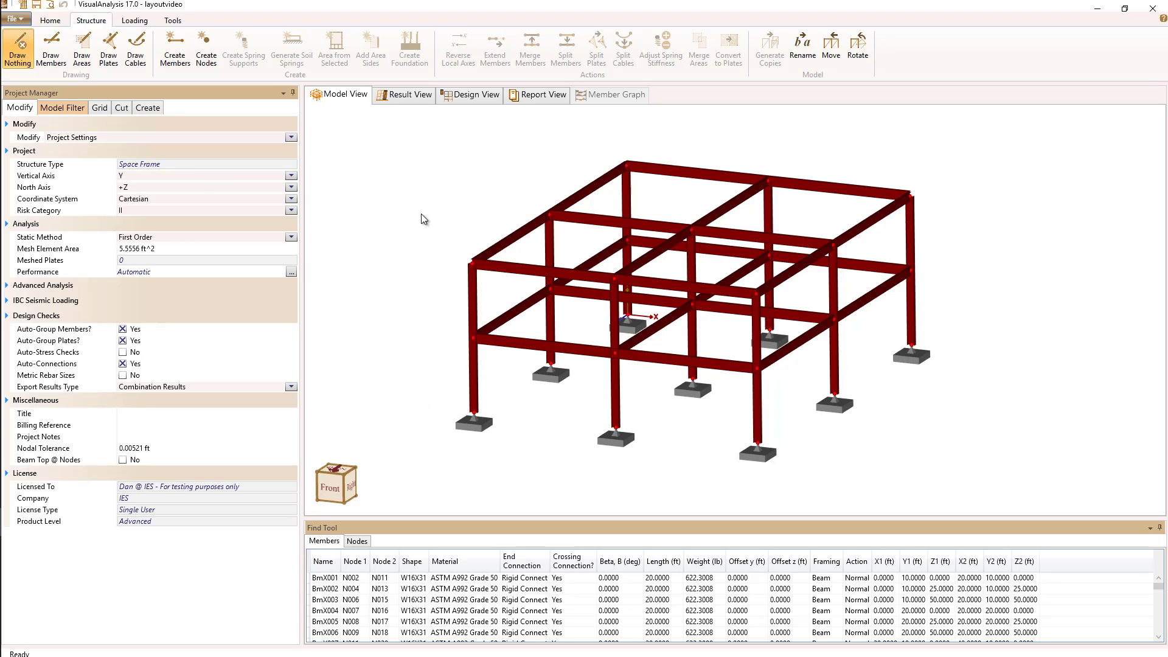
mouse_move(343, 98)
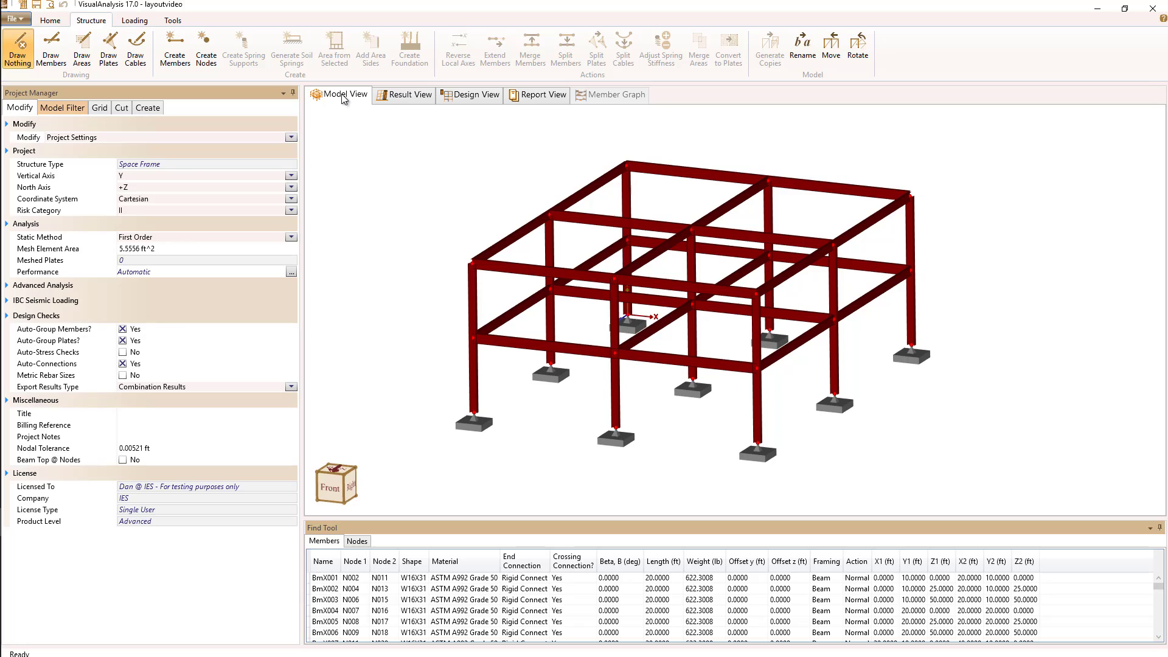
mouse_move(382, 95)
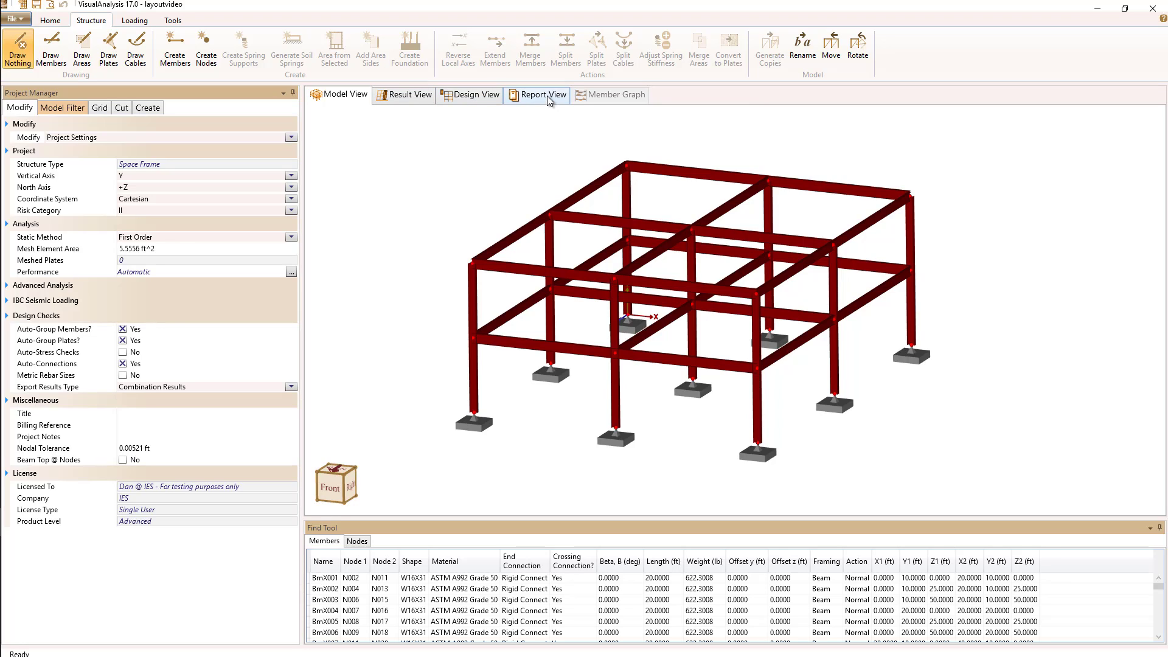
mouse_move(441, 155)
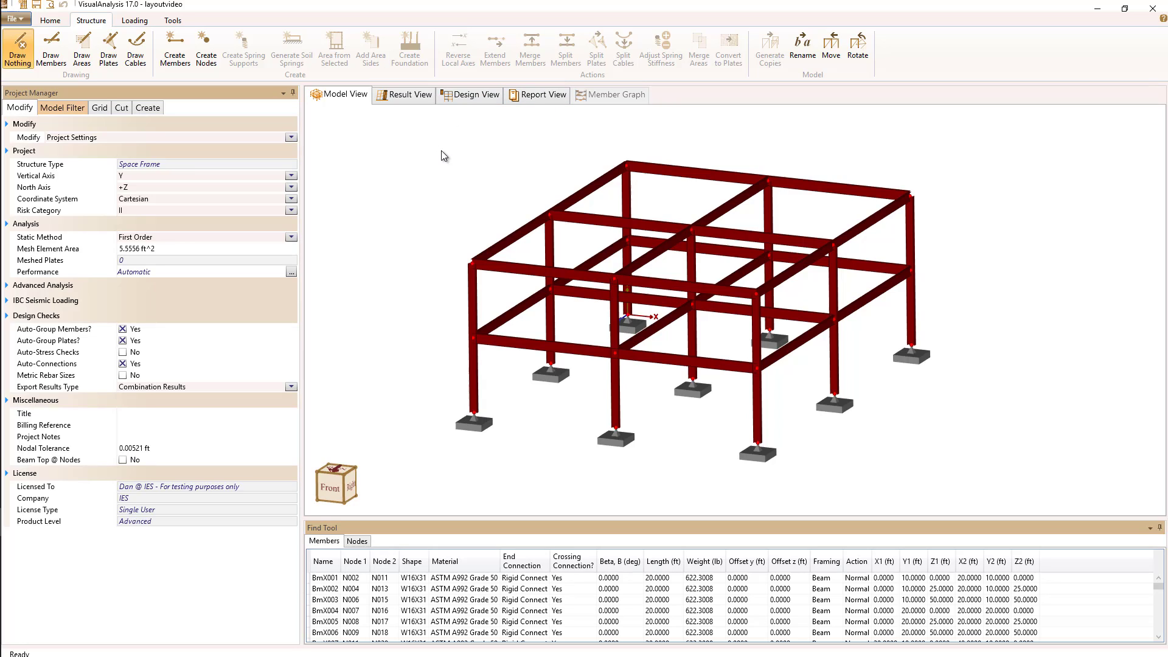
mouse_move(544, 544)
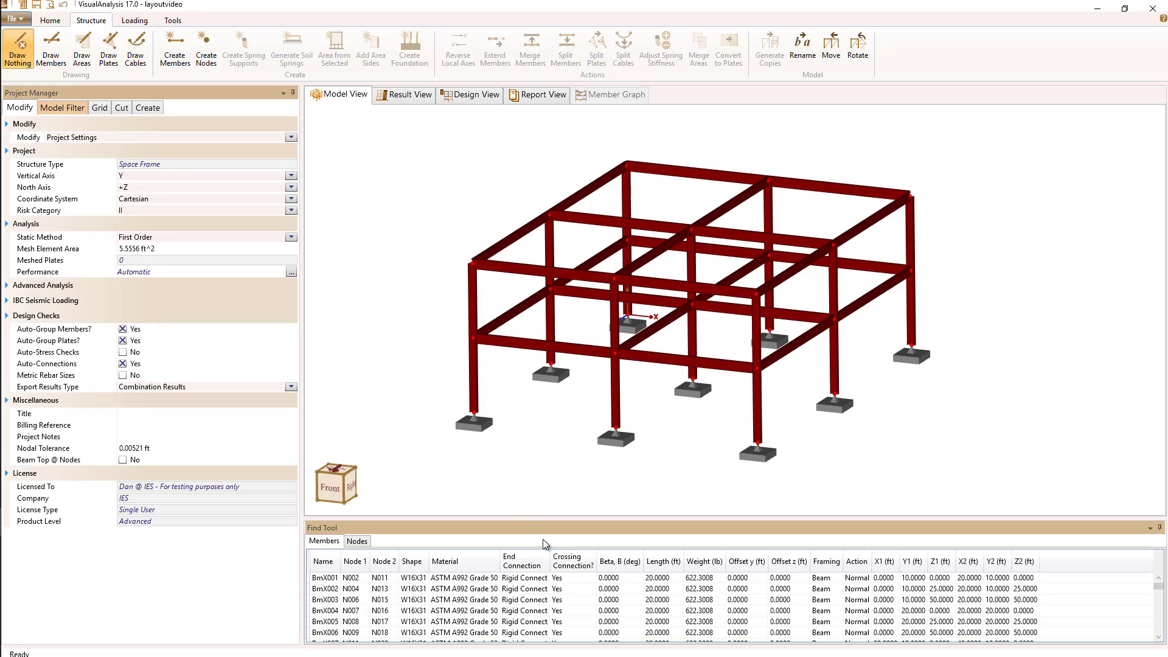
mouse_move(468, 488)
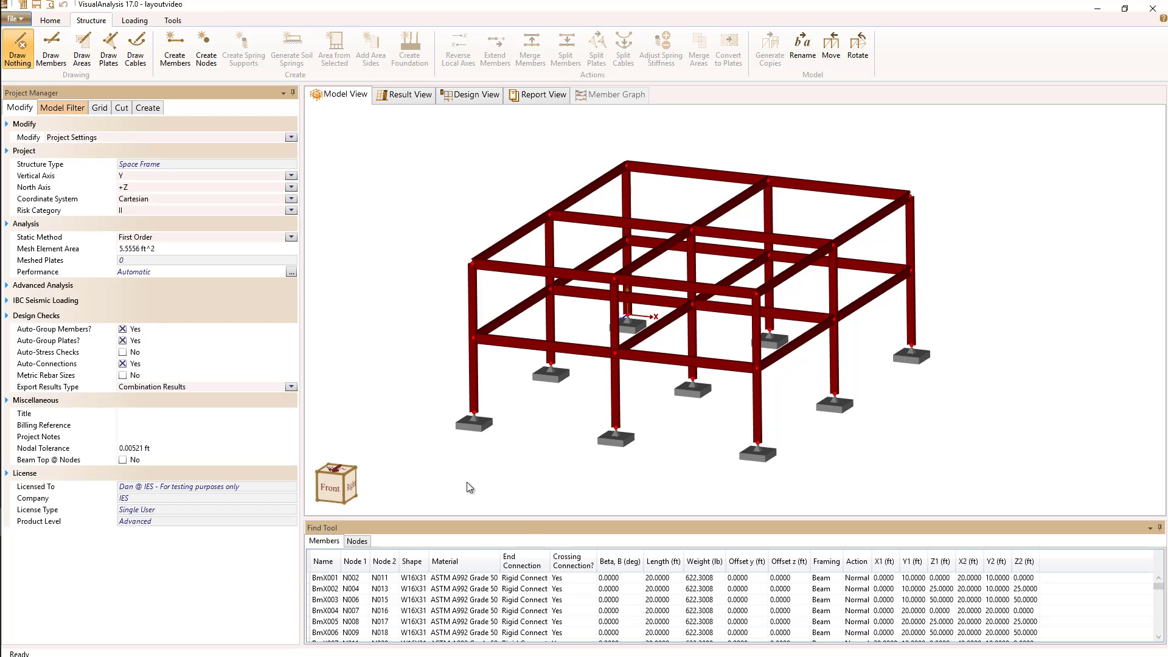
mouse_move(422, 358)
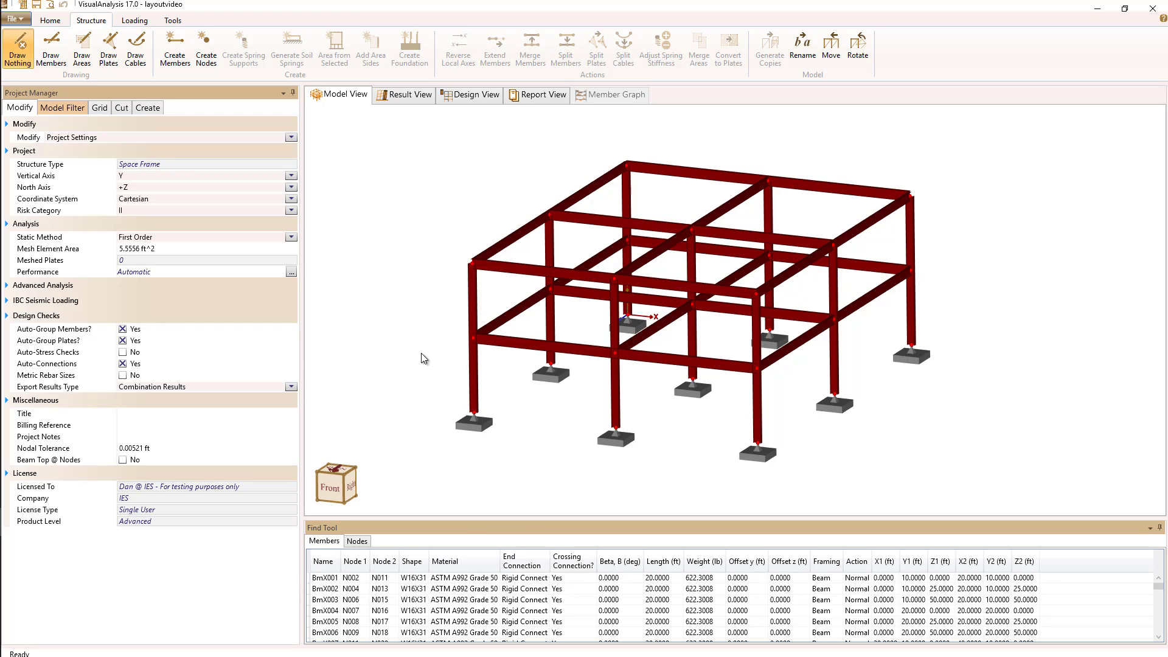
Step: Select beam BmX006 to show its W16X31, A992 Grade 50 member properties
left_click(543, 345)
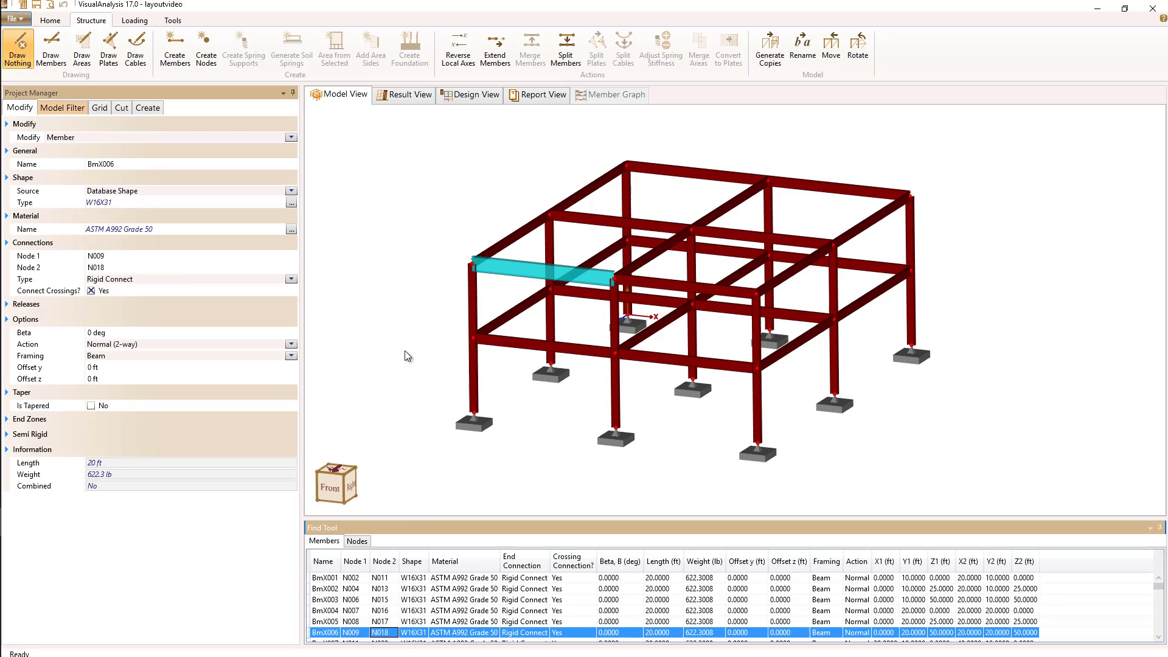
mouse_move(405, 277)
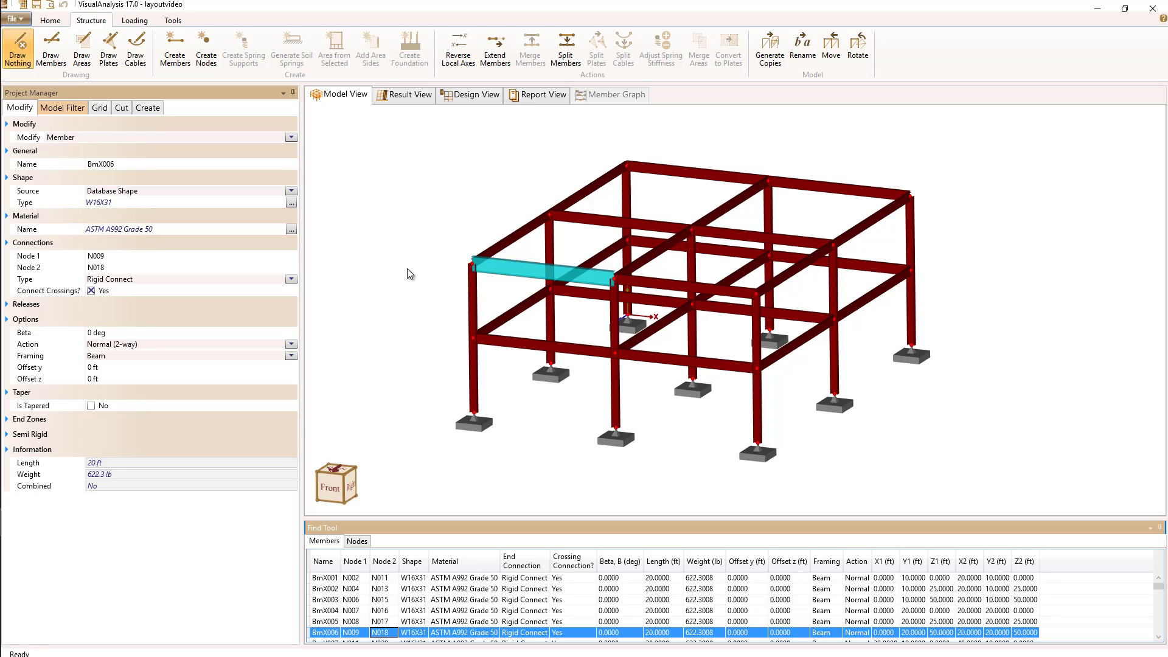
mouse_move(510, 425)
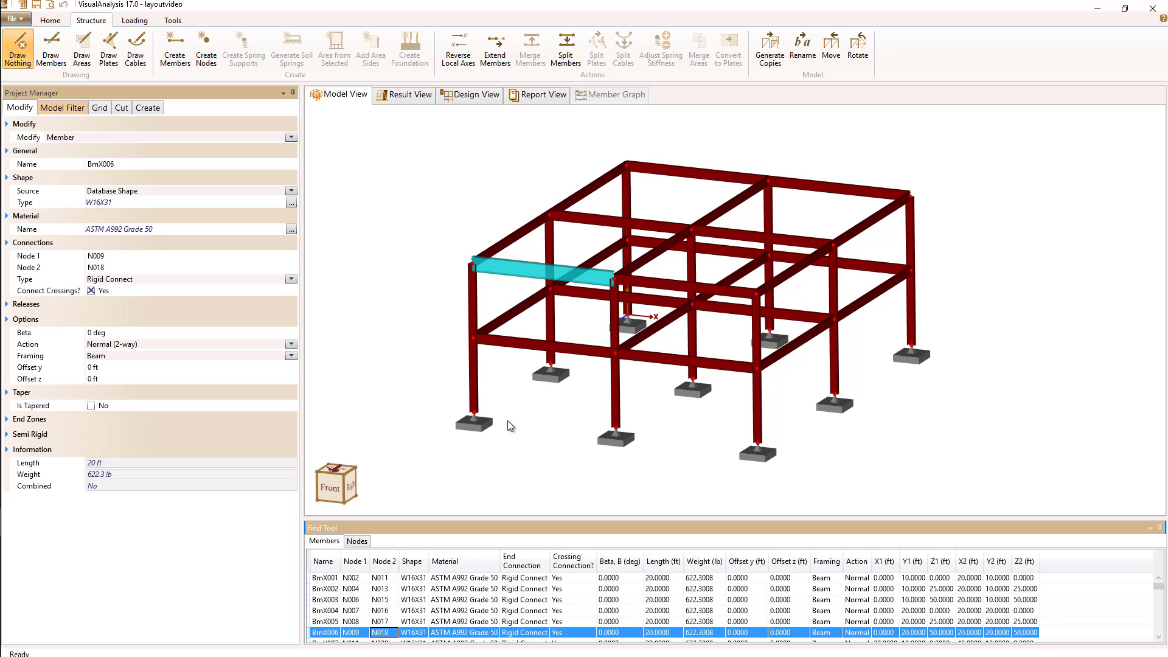
mouse_move(600, 536)
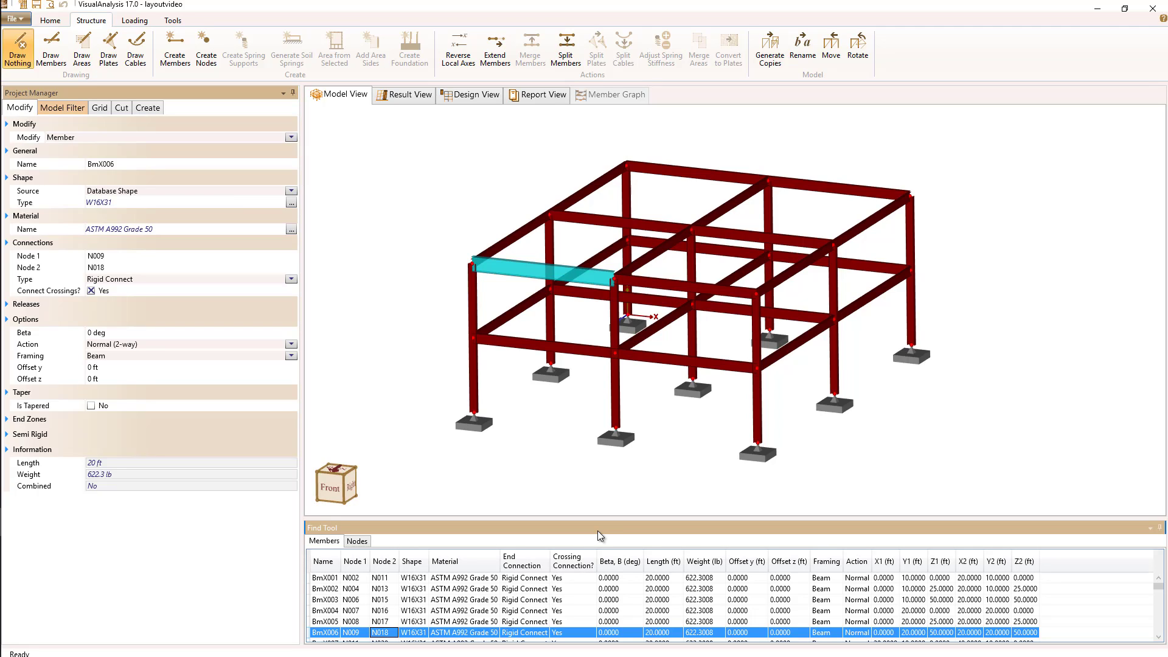
mouse_move(560, 534)
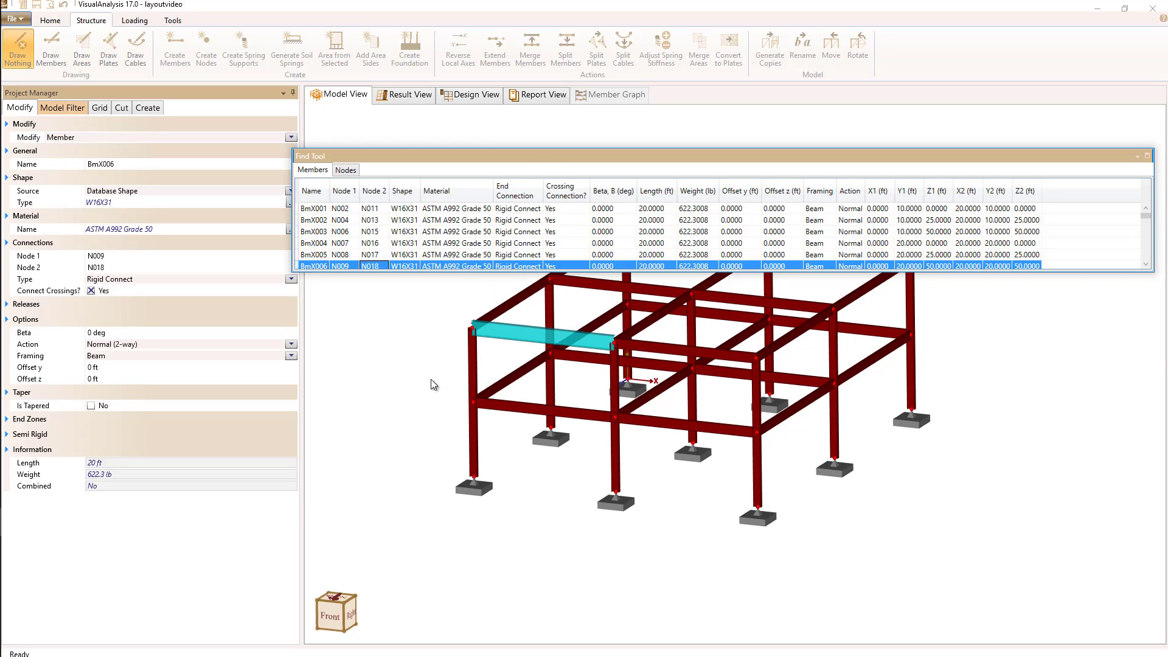
mouse_move(418, 371)
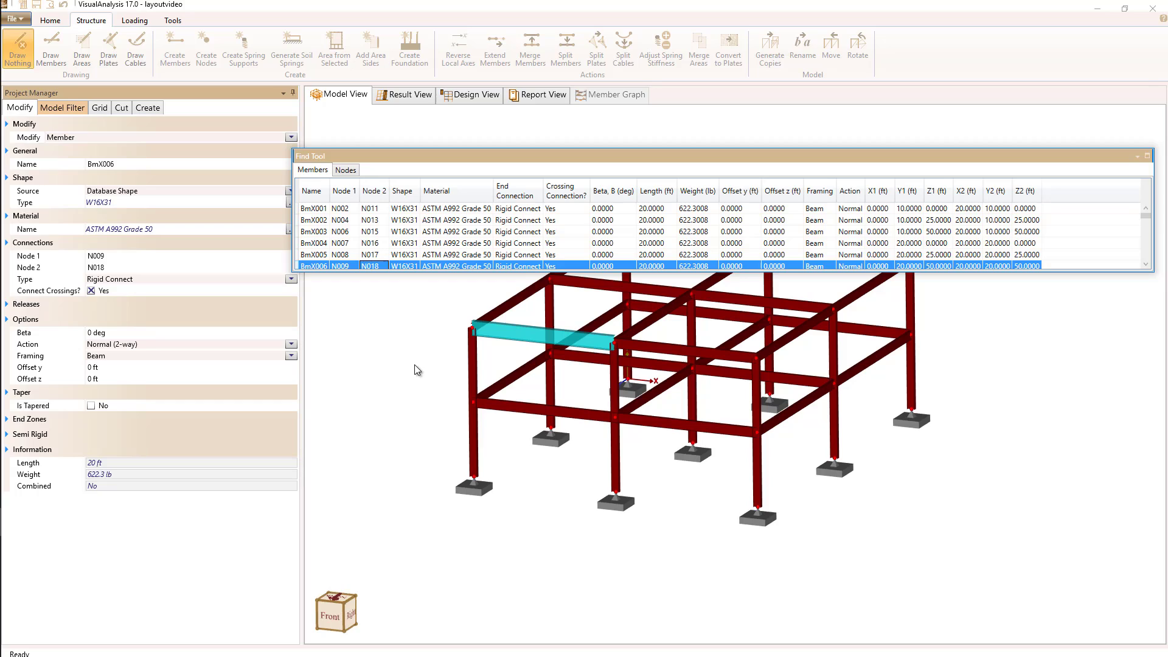
mouse_move(415, 415)
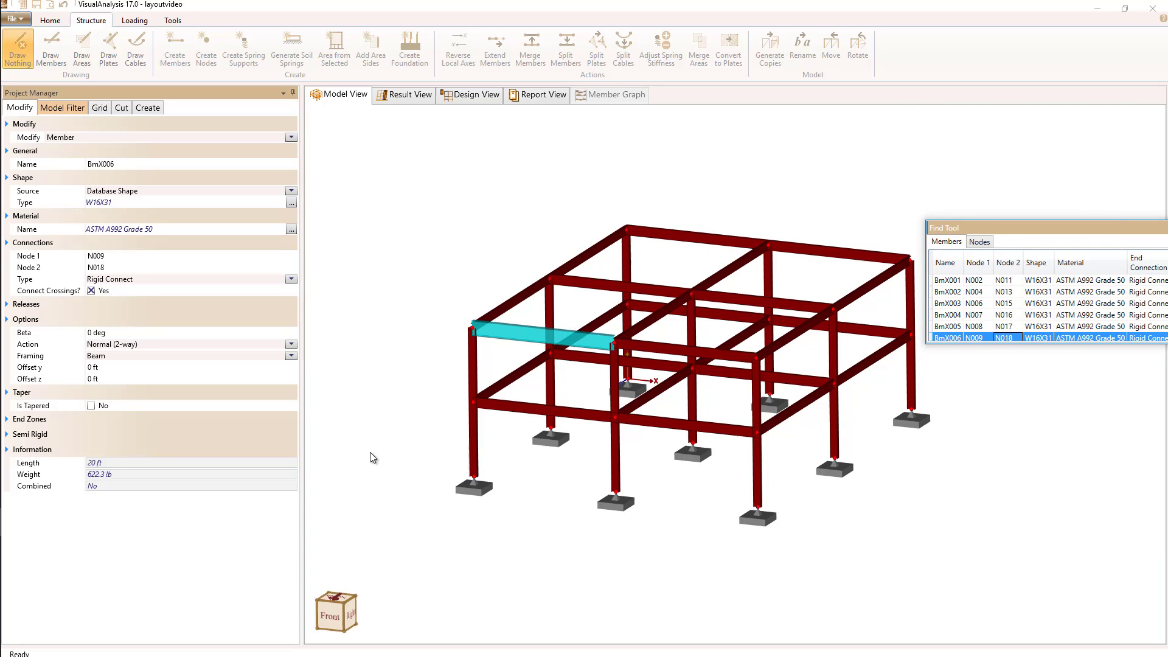
mouse_move(1073, 226)
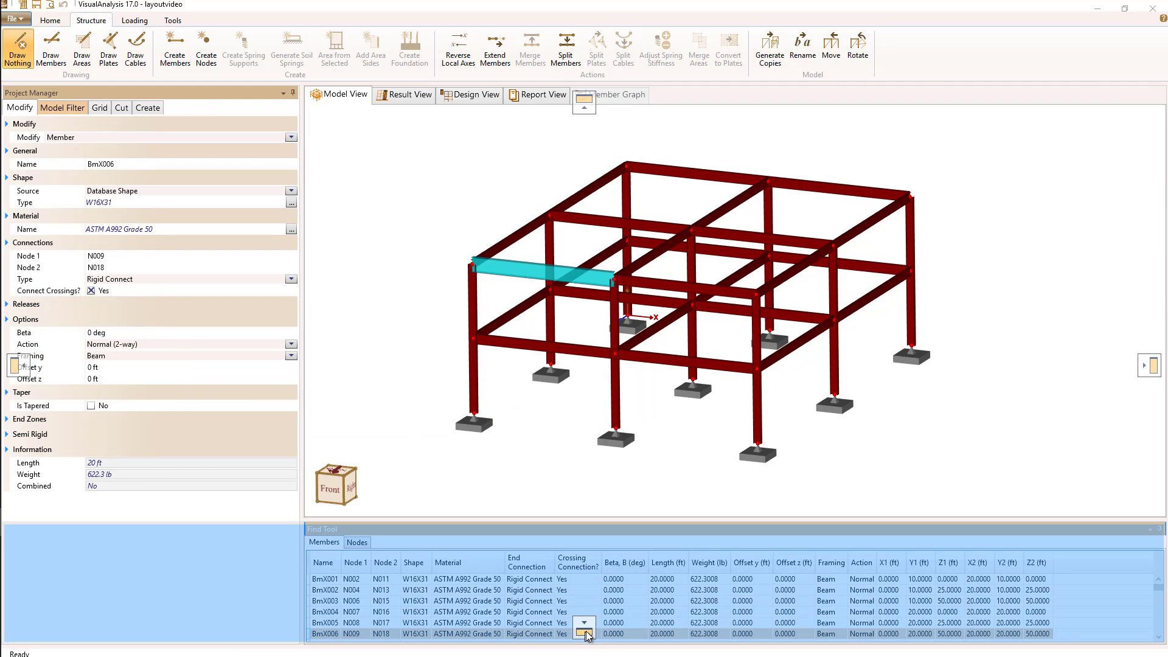
Step: Dock the Find Tool along the bottom, then reopen it from its bottom tab
left_click(584, 621)
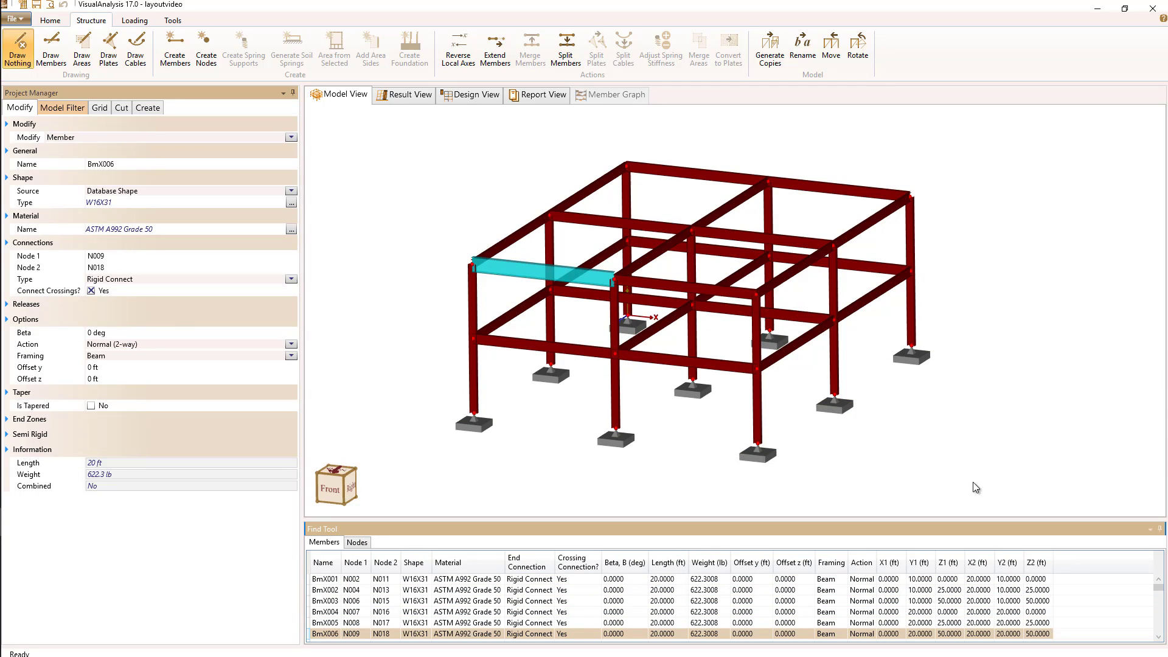
mouse_move(998, 499)
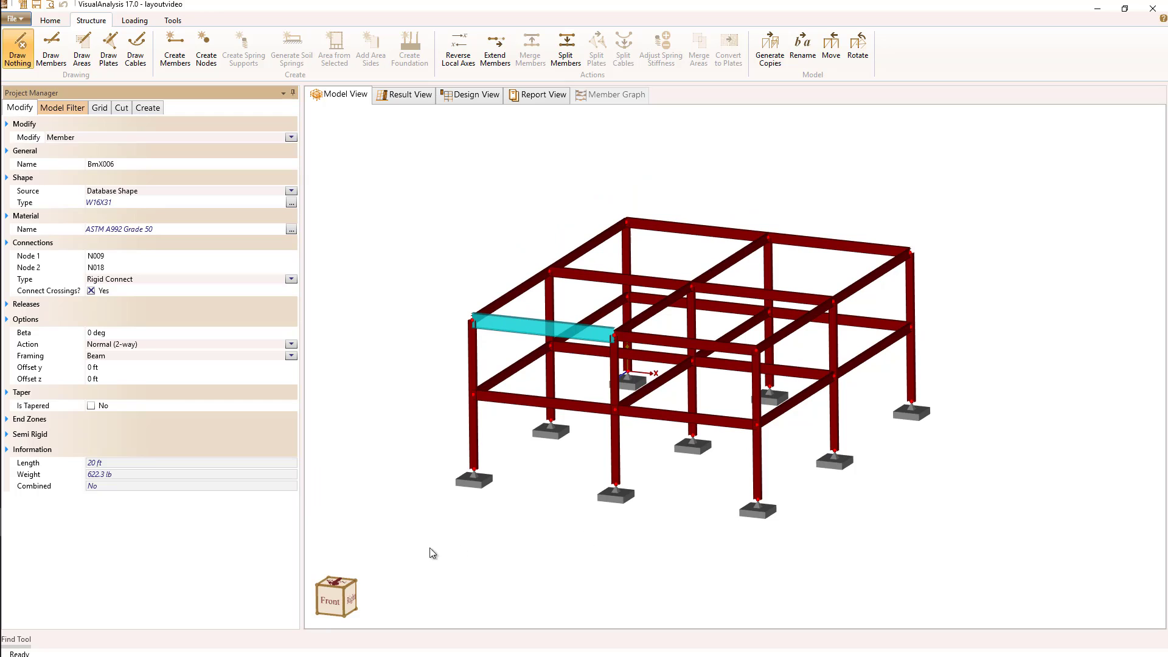
mouse_move(128, 637)
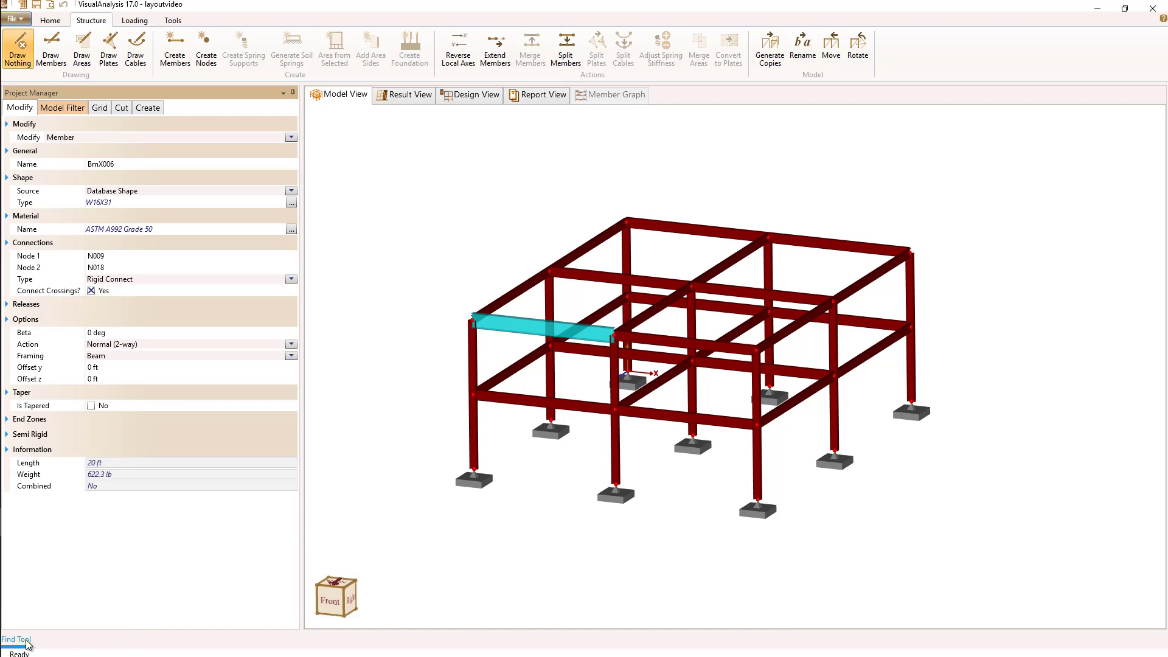
left_click(16, 639)
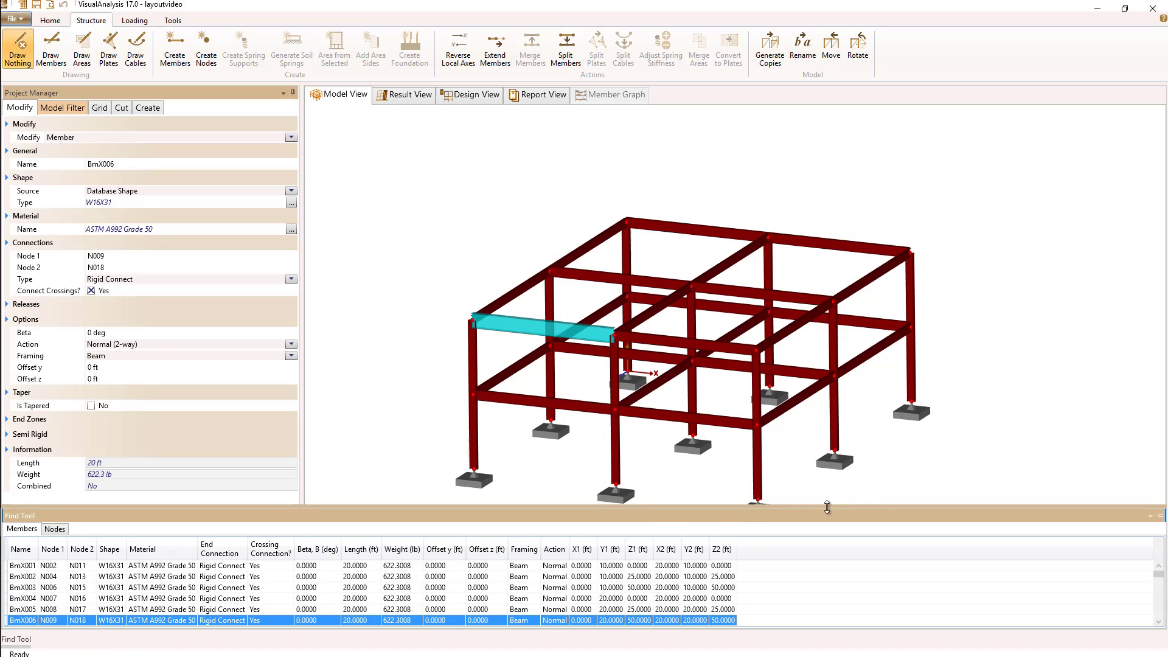
mouse_move(956, 520)
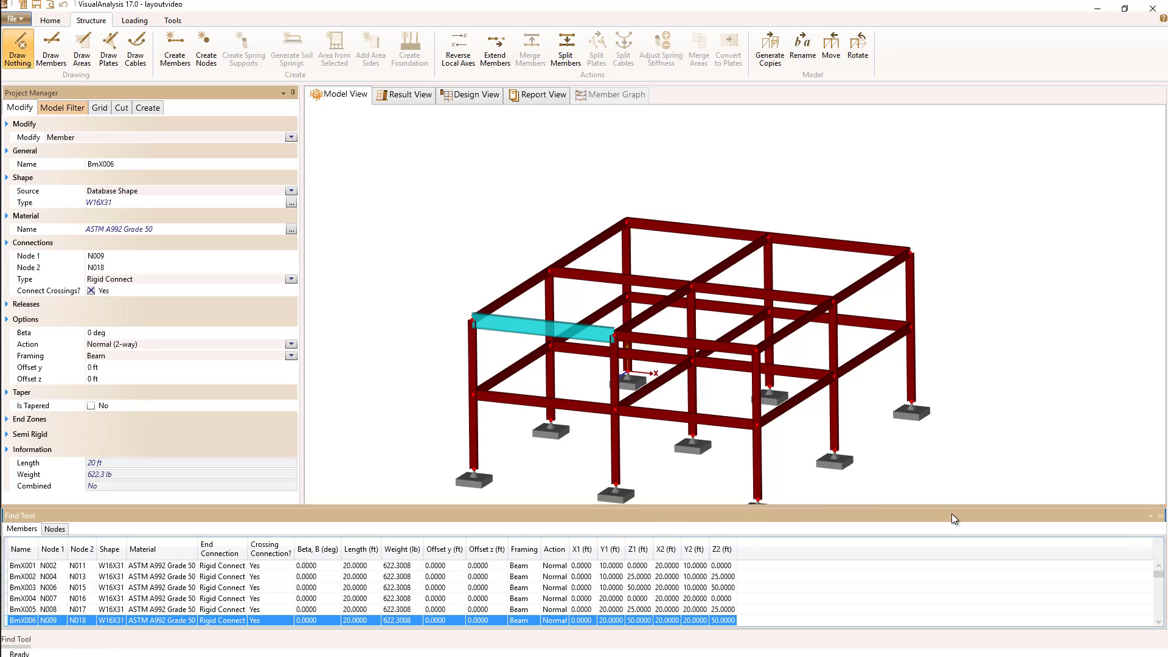
mouse_move(1157, 518)
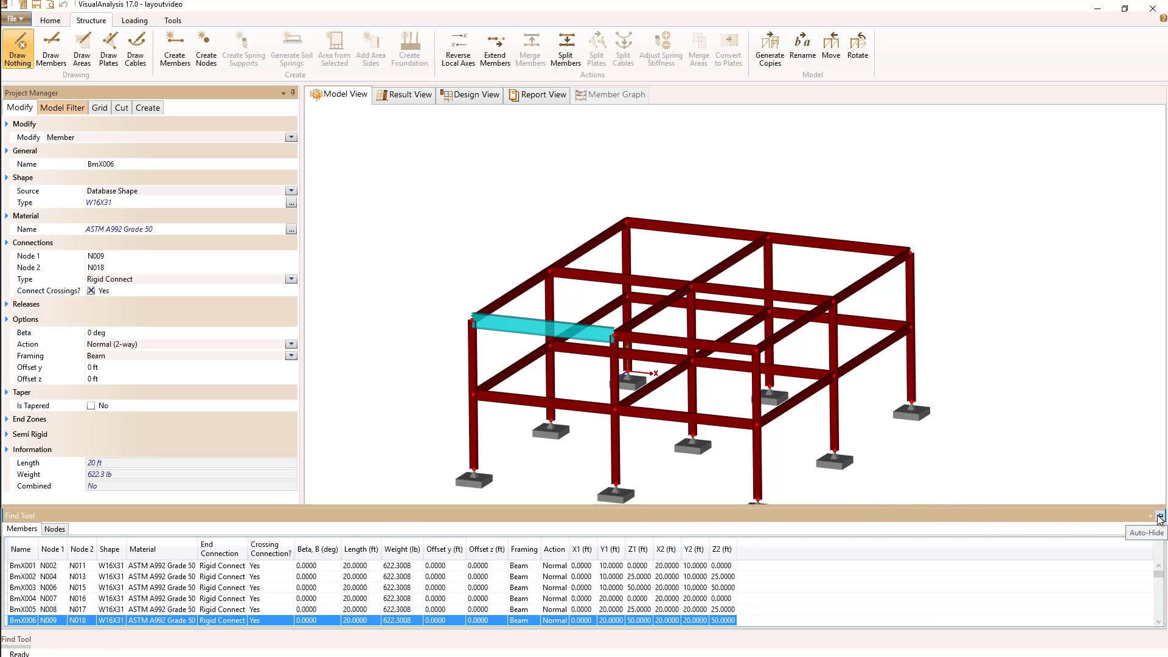